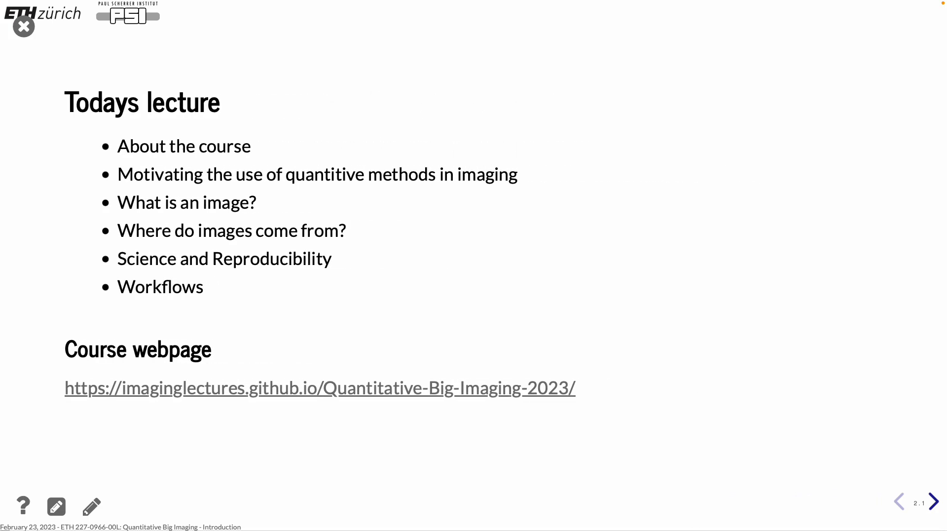
Step: Scribble under the email on 'Who are we?' and advance to 'Who are you?'
left_click(643, 393)
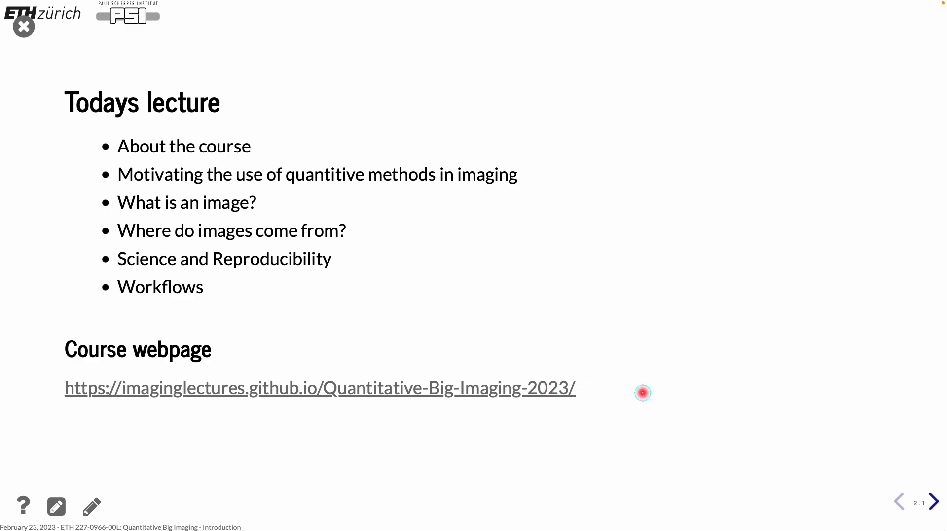
mouse_move(357, 401)
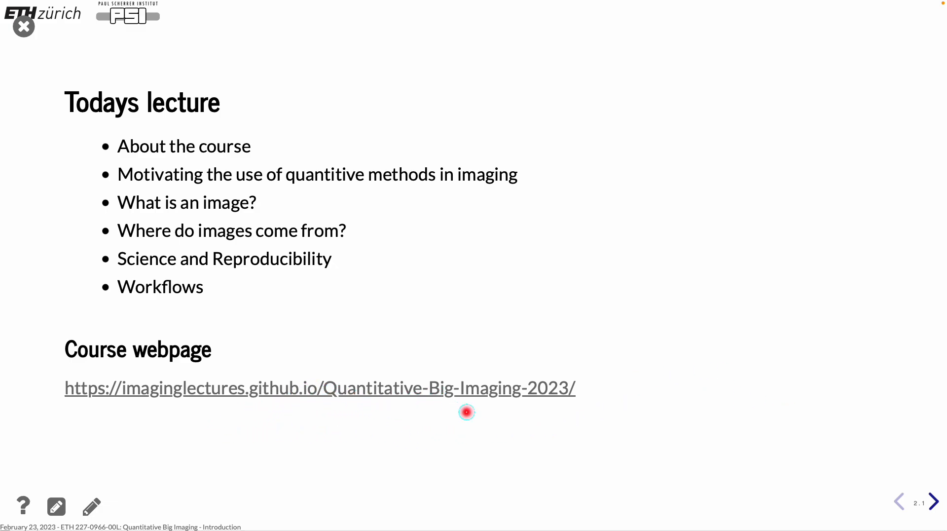
mouse_move(466, 412)
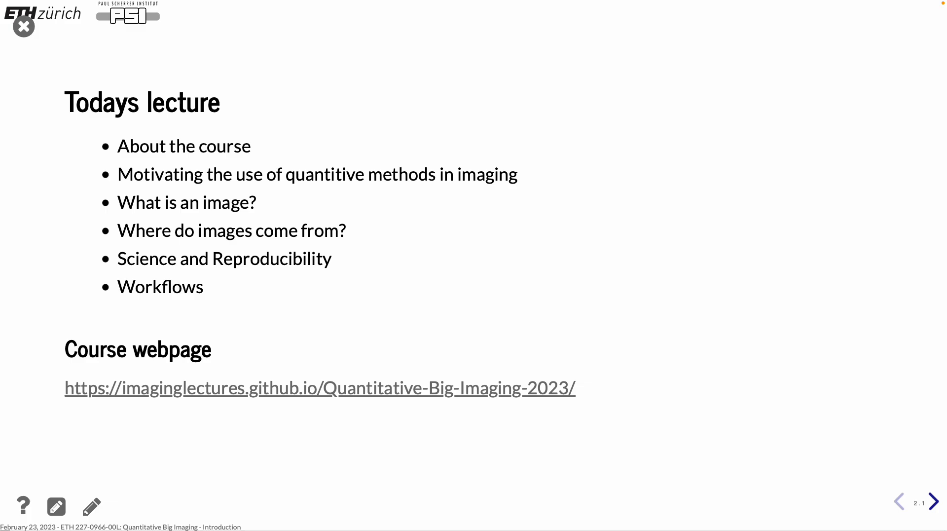
left_click(936, 501)
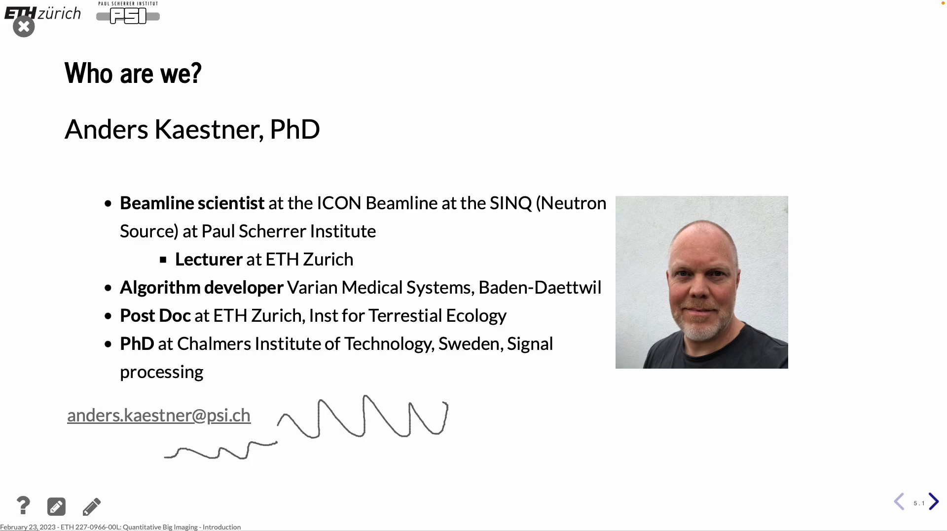
Step: Advance to slide 7, 'Who are you?', about student backgrounds and skills
left_click(936, 501)
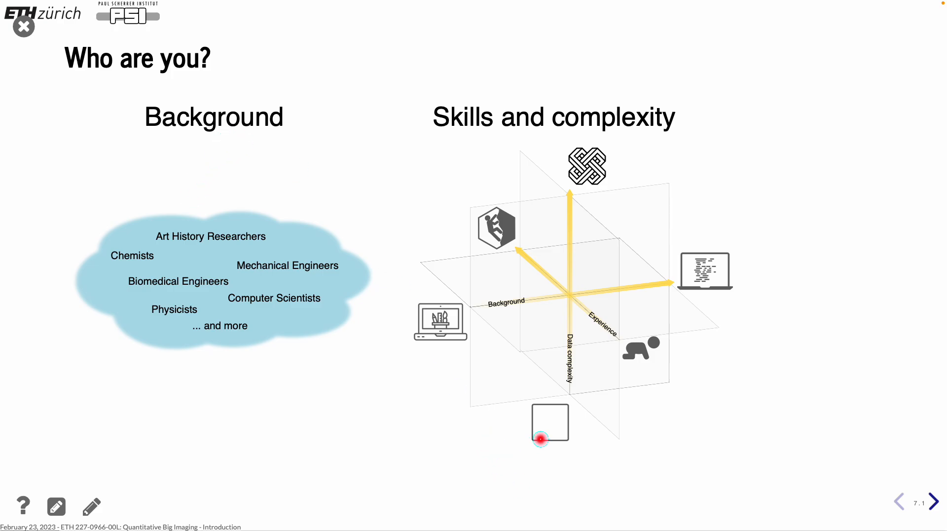
mouse_move(491, 350)
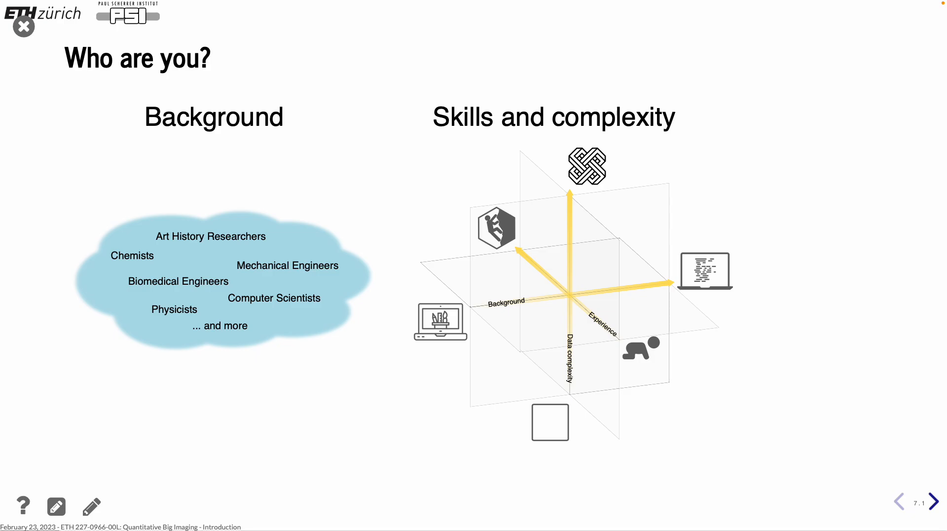
left_click(535, 316)
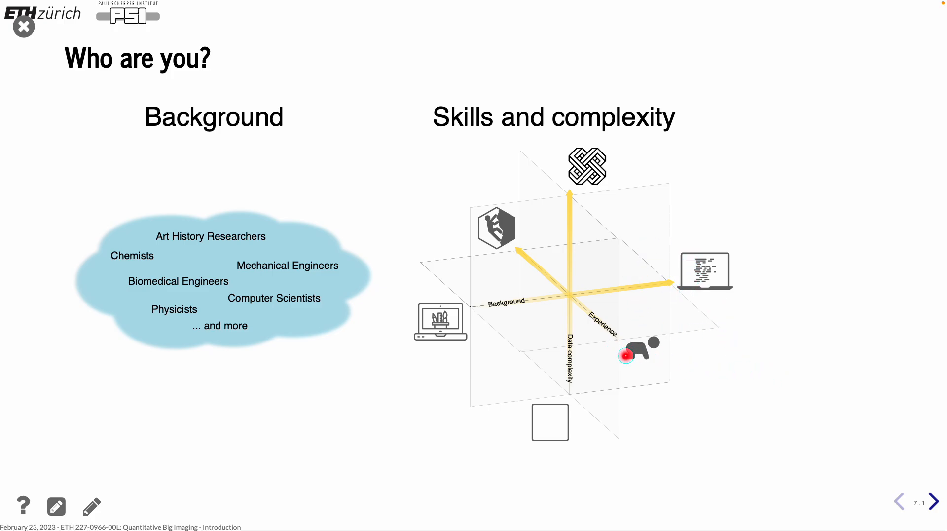
mouse_move(670, 369)
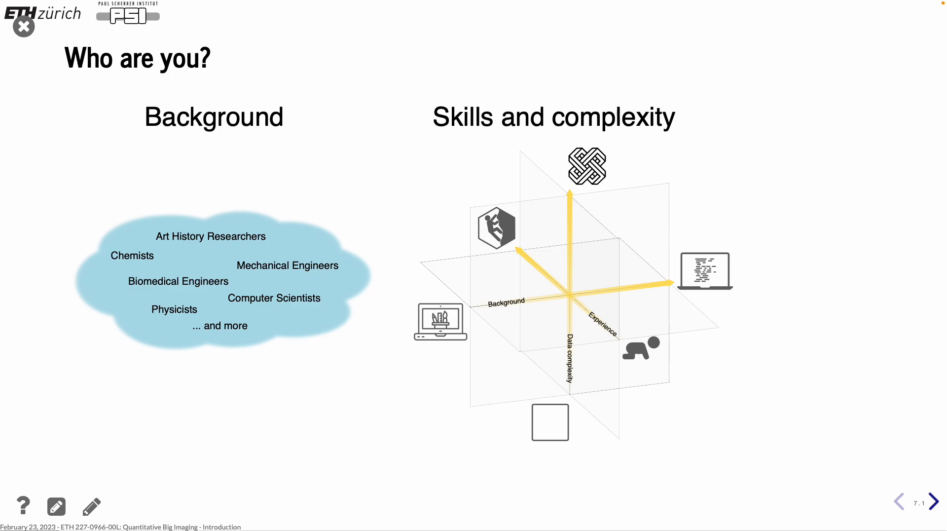
left_click(621, 309)
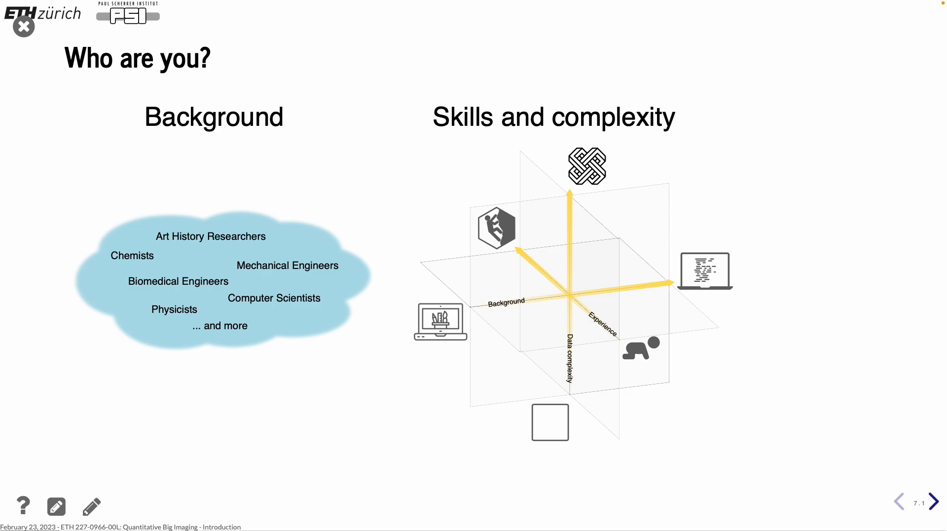
Step: Advance to slide 9, 'Course Expectations', describing the exercises and their levels
left_click(936, 501)
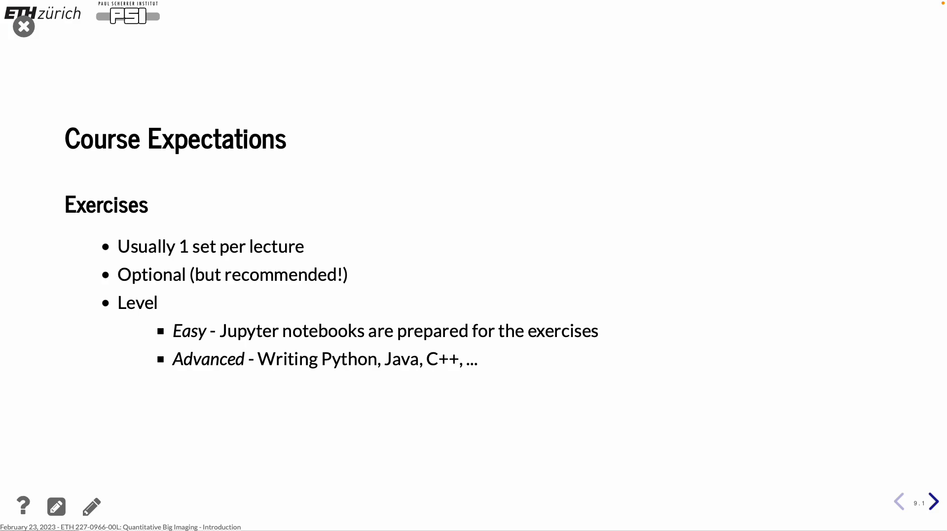
Step: Step ahead to slide 11, the 'Course Overview' table of lecture topics and dates
left_click(936, 502)
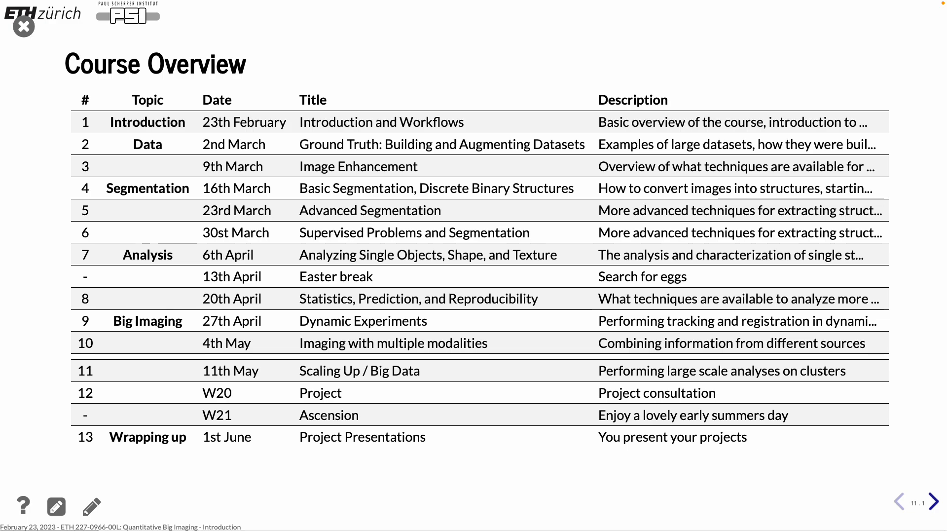
Step: Show slide 12, 'Reading Material' on reproducibility and cloud computing
left_click(937, 502)
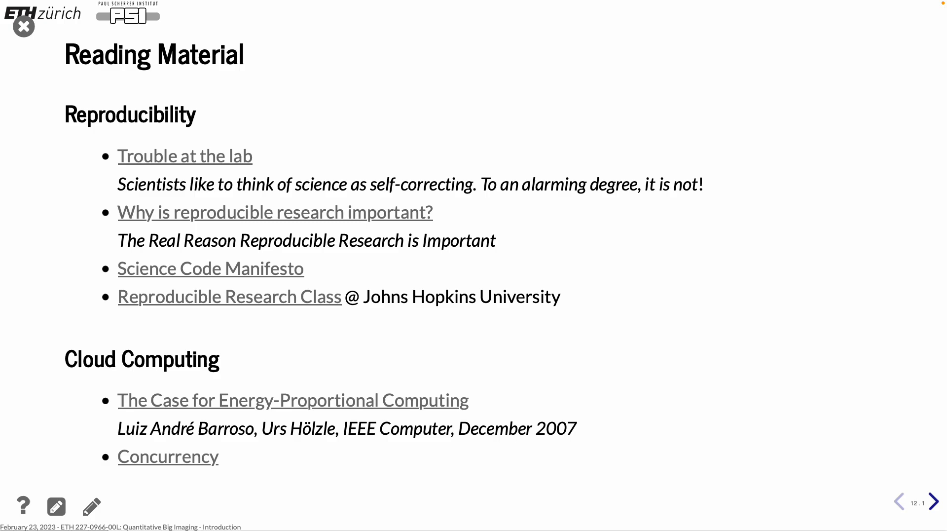
left_click(938, 501)
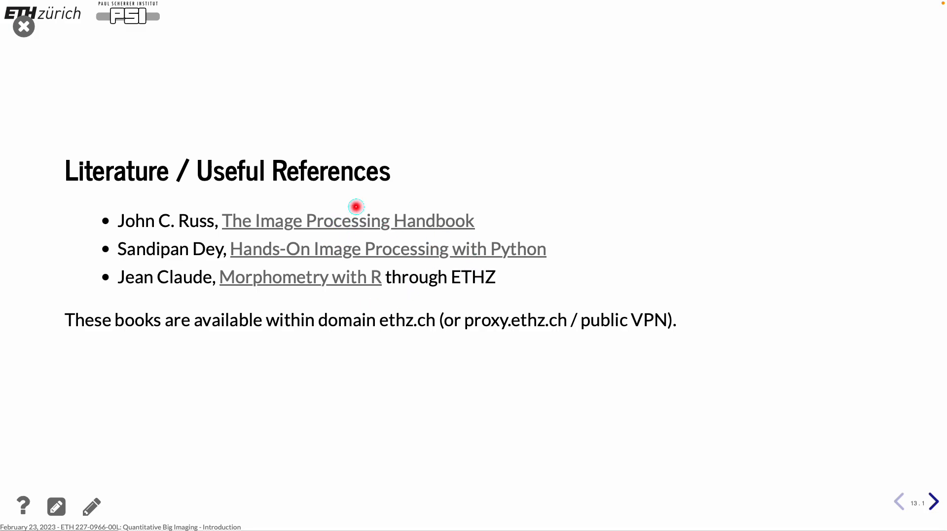
mouse_move(356, 207)
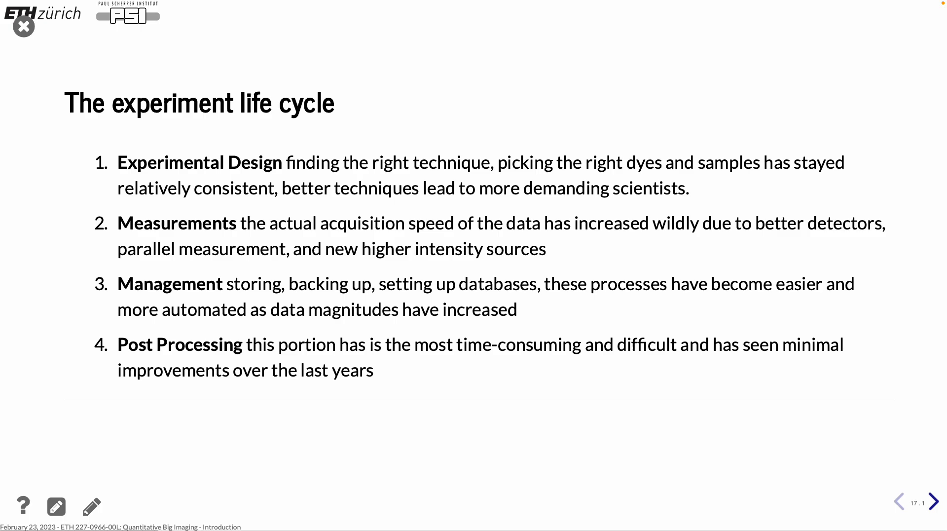
mouse_move(95, 44)
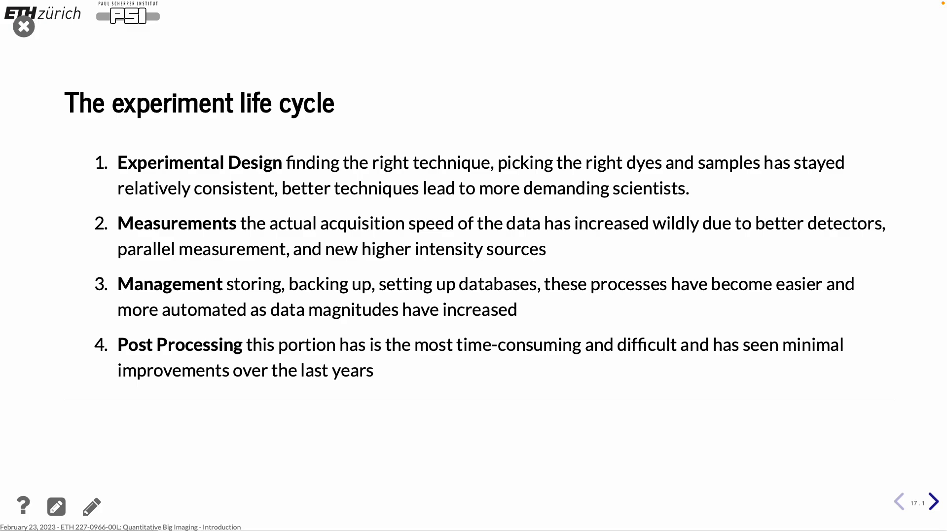
Step: Advance from the slide 18 time breakdown chart to slide 19, 'High acquisition rates'
left_click(935, 502)
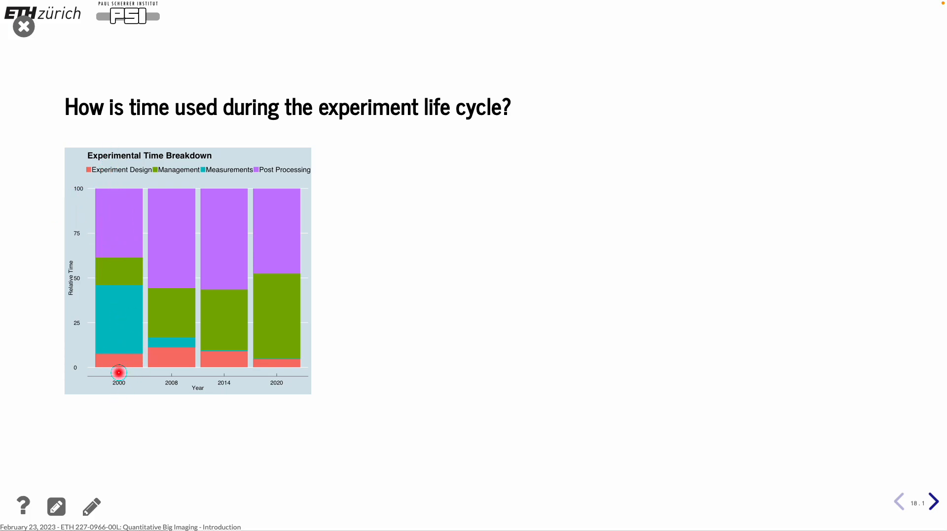
mouse_move(105, 305)
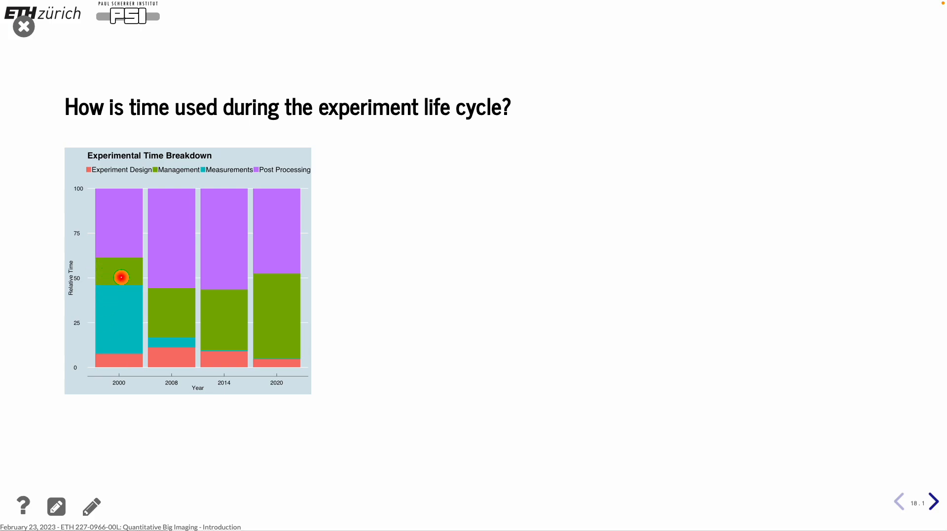
mouse_move(127, 304)
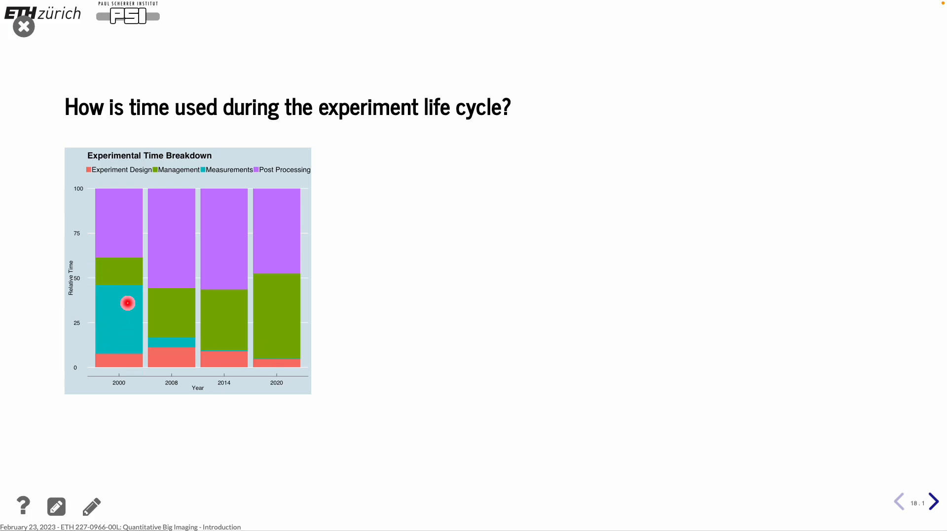
mouse_move(148, 297)
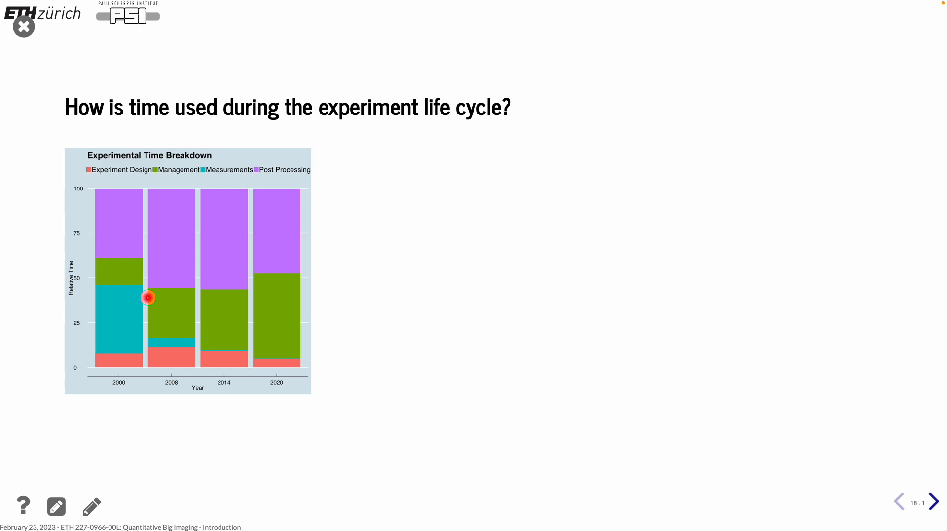
left_click(936, 502)
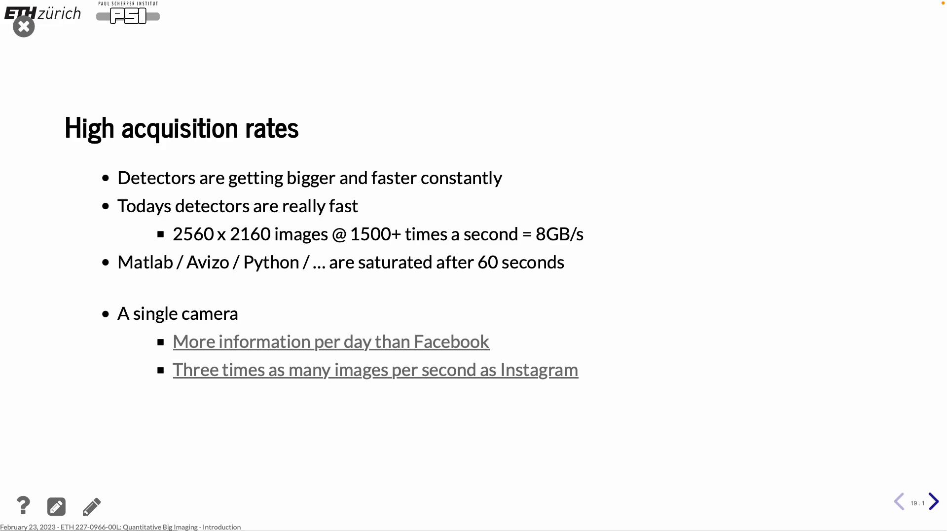
left_click(936, 502)
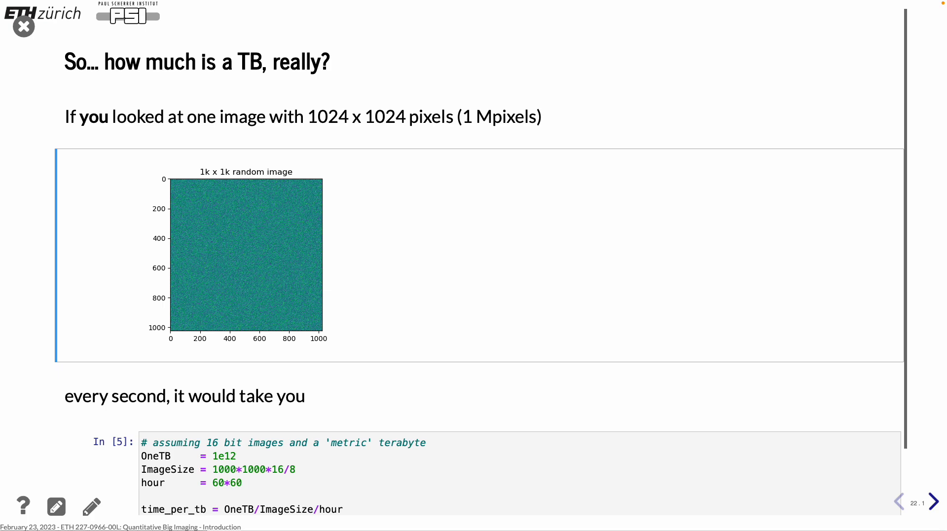
mouse_move(646, 90)
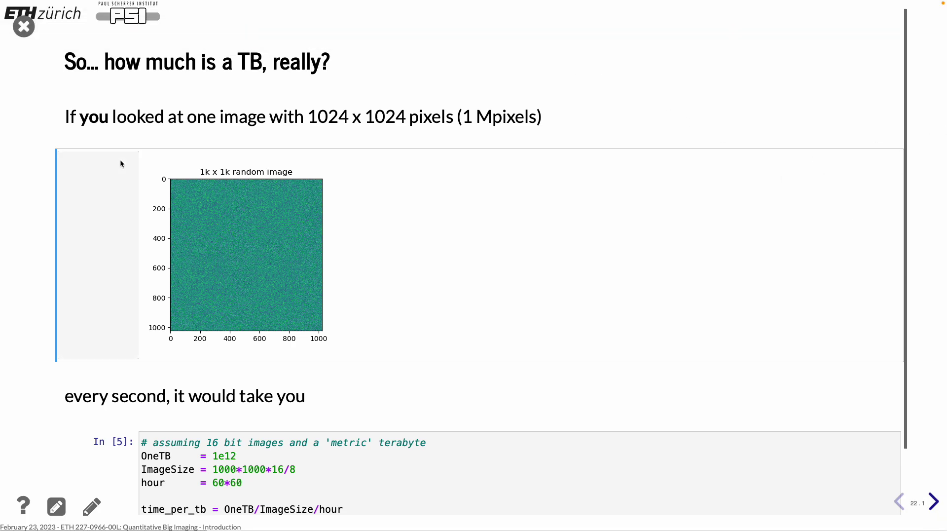
mouse_move(196, 502)
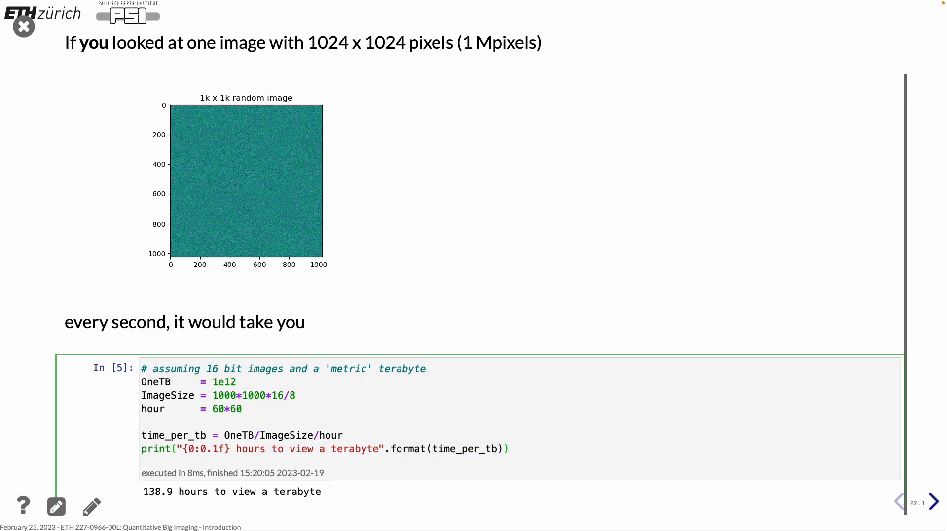
mouse_move(61, 366)
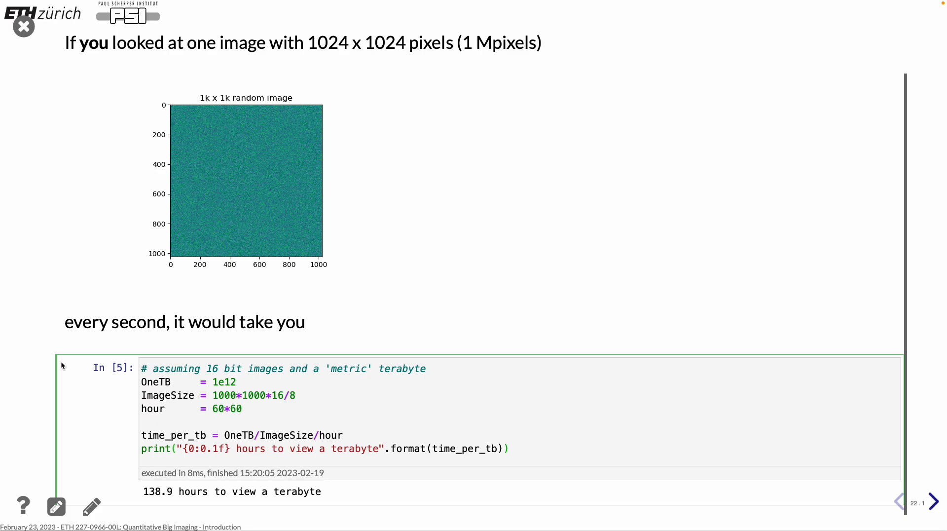
mouse_move(10, 379)
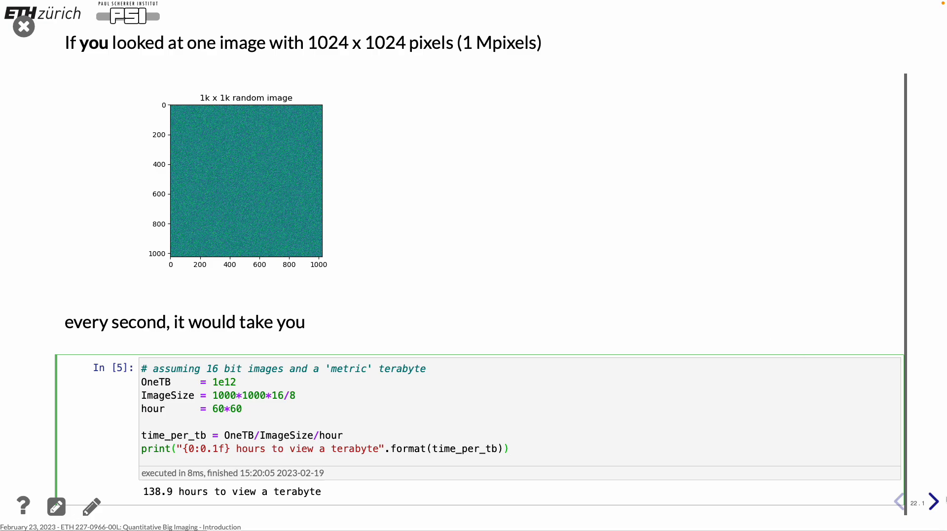
Step: Advance past the terabyte viewing-time calculation to the 'Overwhelmed scientist' slide
left_click(935, 501)
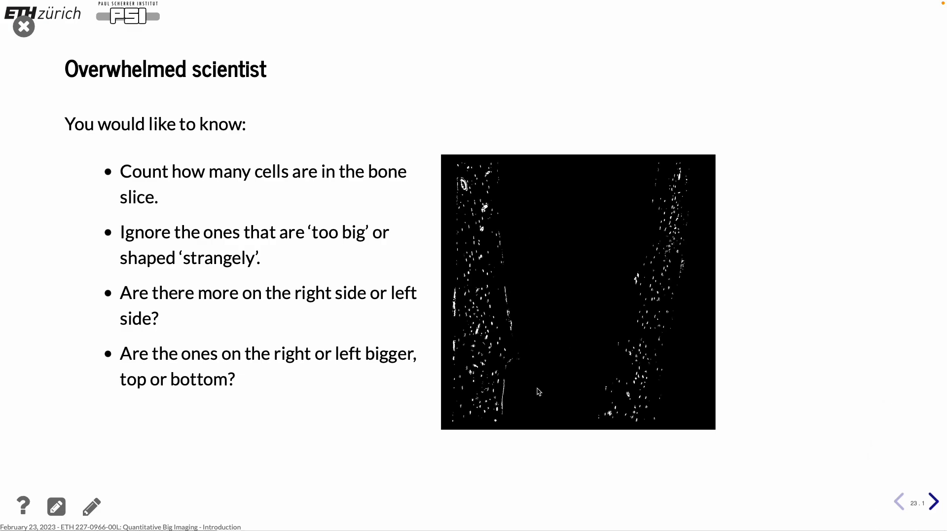
mouse_move(538, 377)
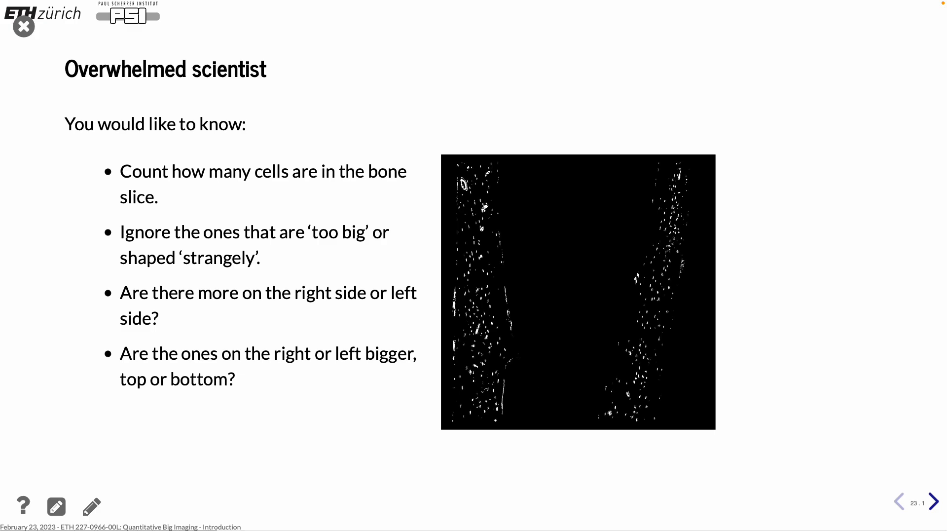
Step: Step from 'Overwhelmed scientist' through 'Bring on the pain' to 'It gets better'
left_click(935, 502)
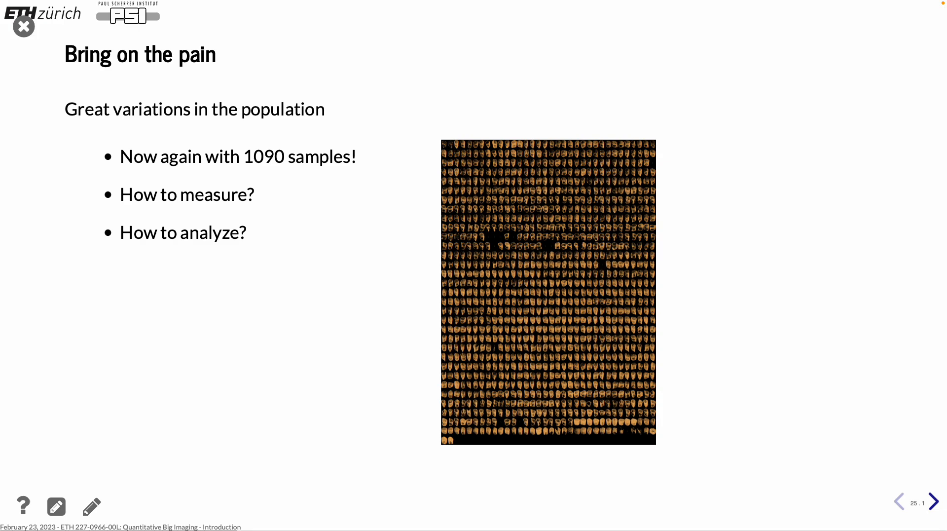
left_click(935, 502)
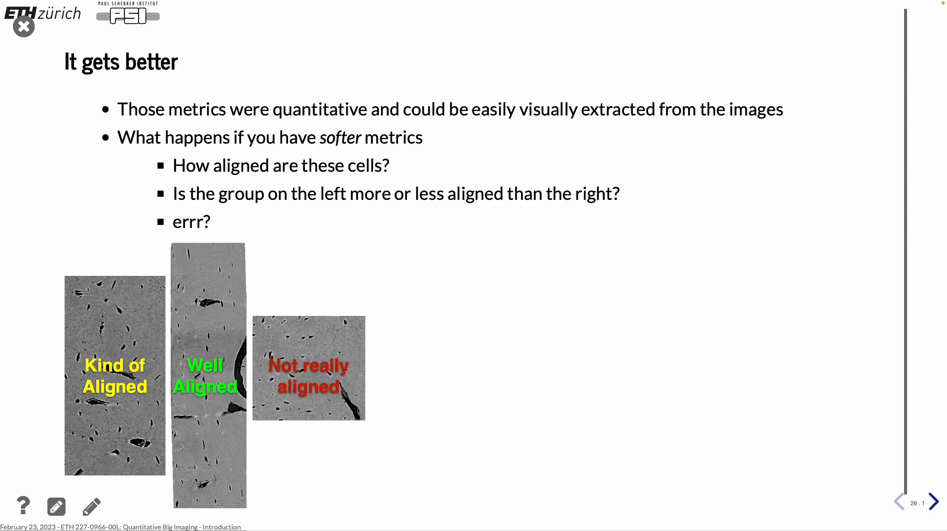
Step: Advance from 'It gets better' to the 'Dynamic Information' slide with the foam video
left_click(935, 502)
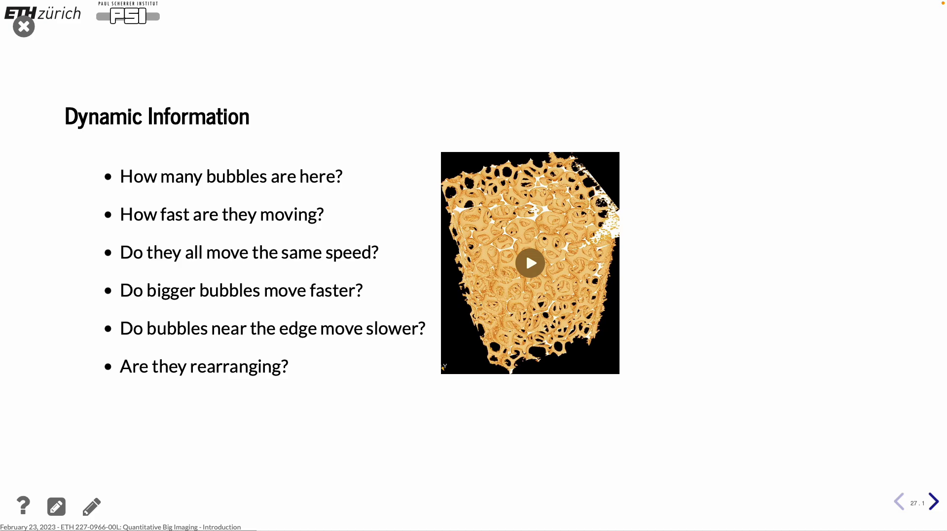
mouse_move(419, 117)
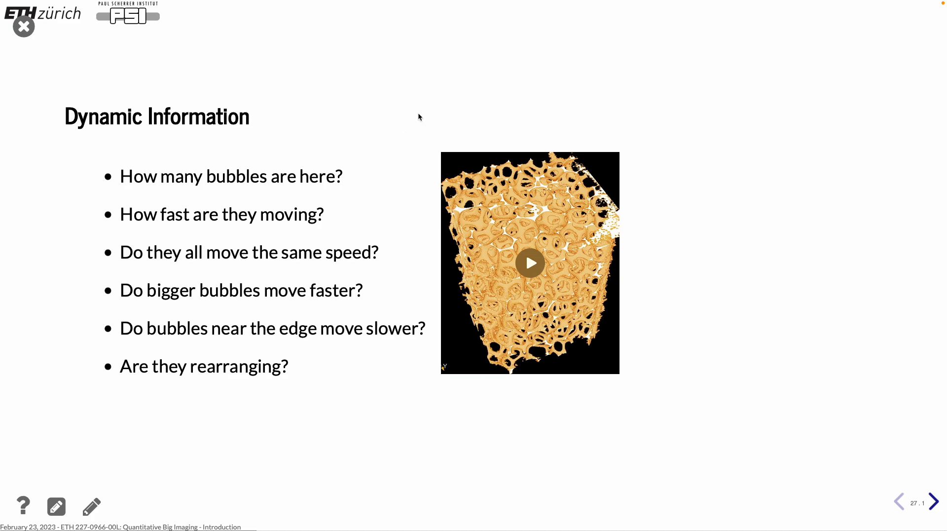
Step: Play, pause and replay the bubble foam animation on the Dynamic Information slide
left_click(530, 262)
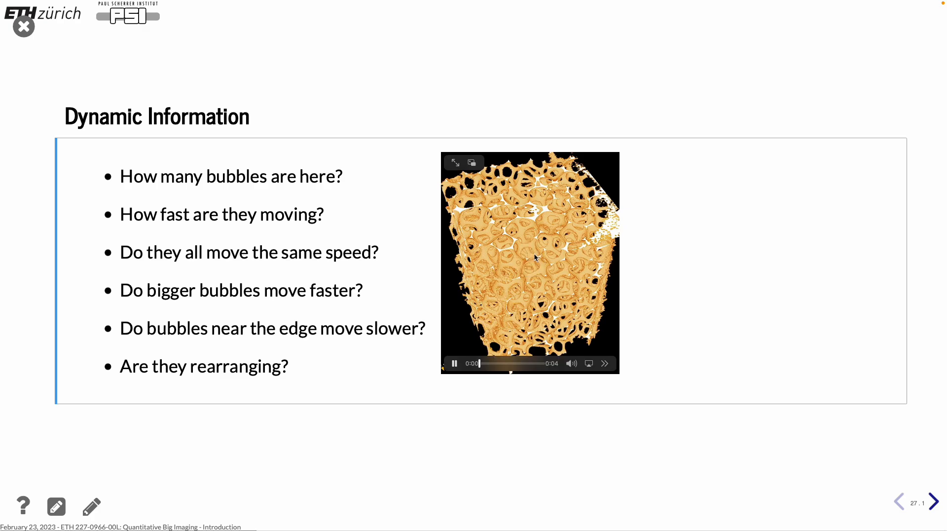
left_click(56, 507)
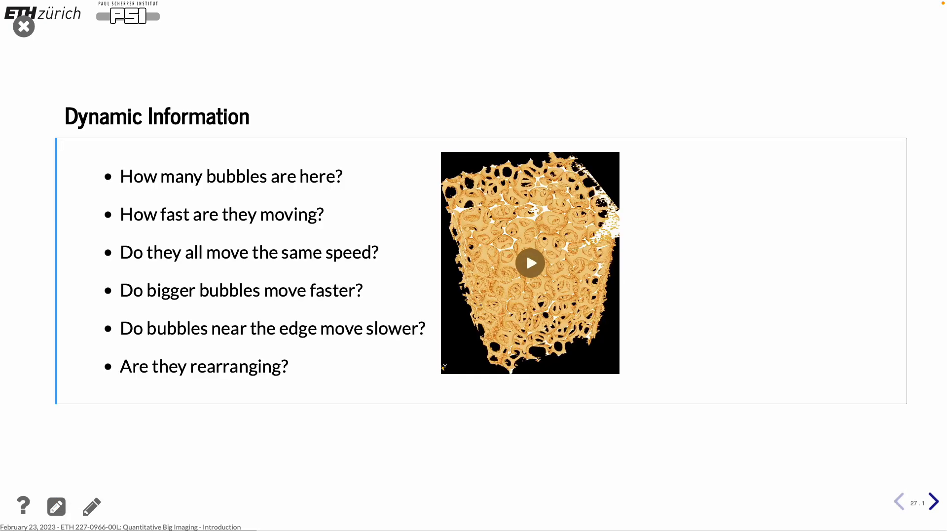
left_click(530, 262)
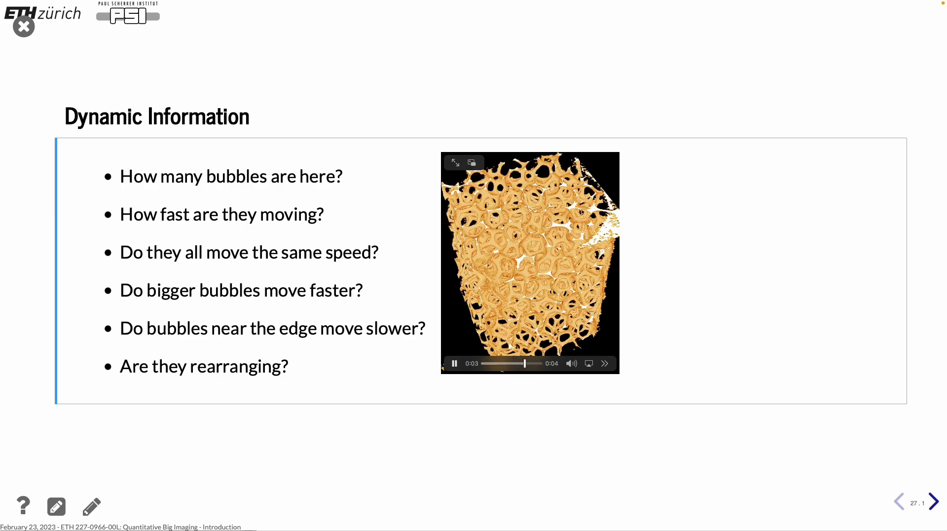
left_click(486, 363)
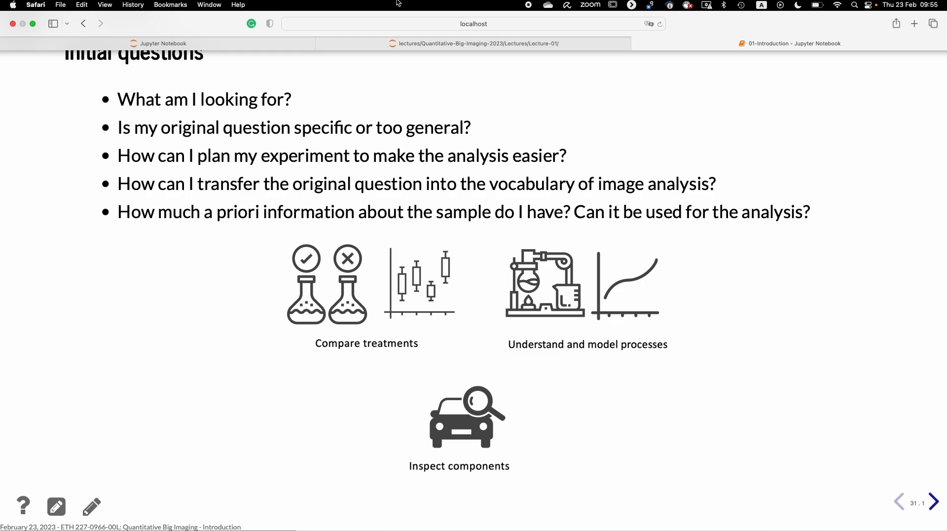
Step: Advance the slideshow to 'What is the purpose of the experiment' slide
left_click(936, 501)
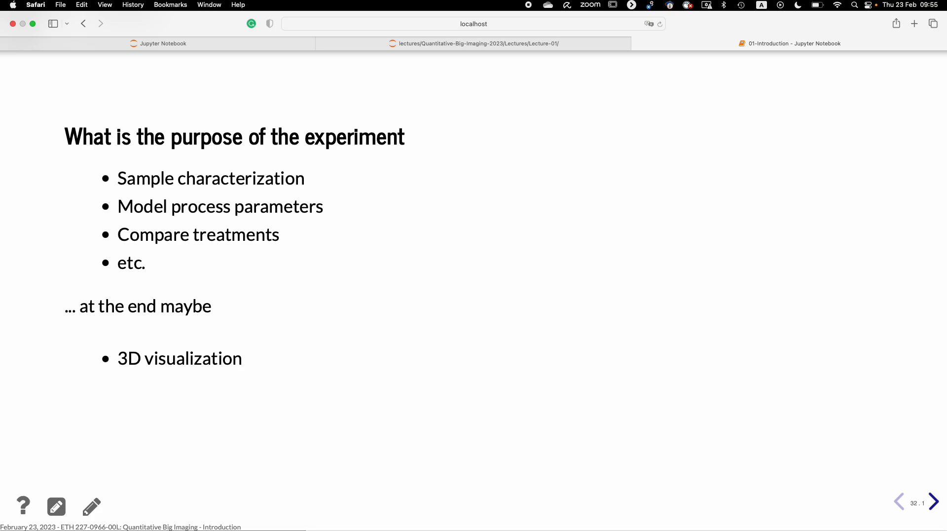
Step: Advance to the 'What can we measure?' slide on gray-value versus shape quantification
left_click(936, 502)
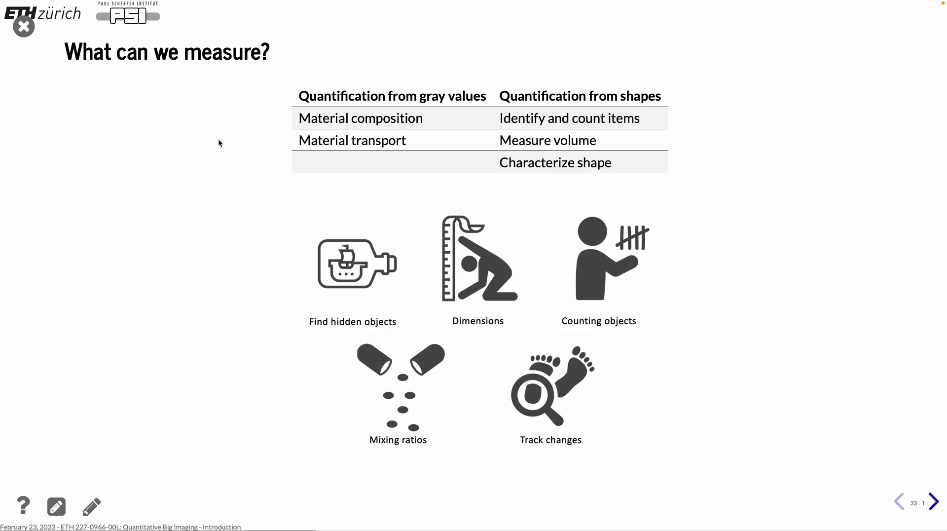
Step: Step through 'Why quantitative?' to the 'Intensity gradients' slide
left_click(937, 501)
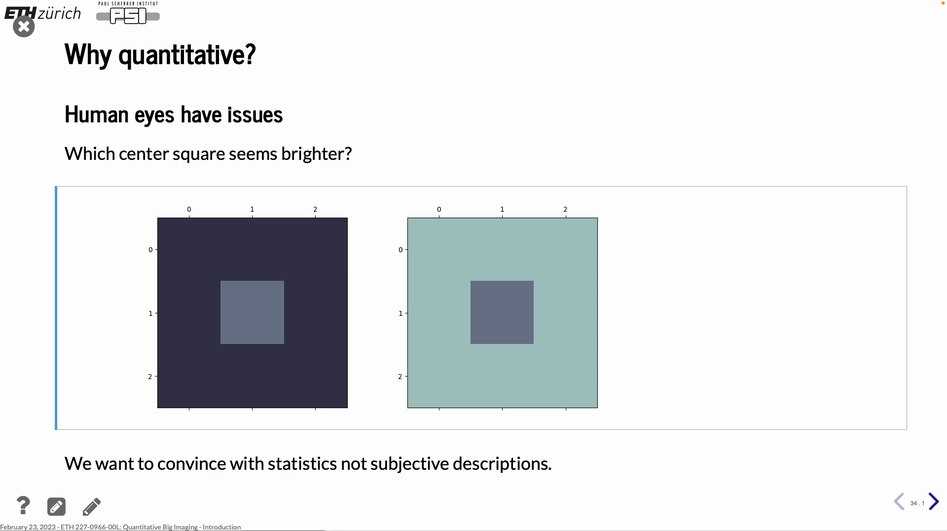
left_click(935, 501)
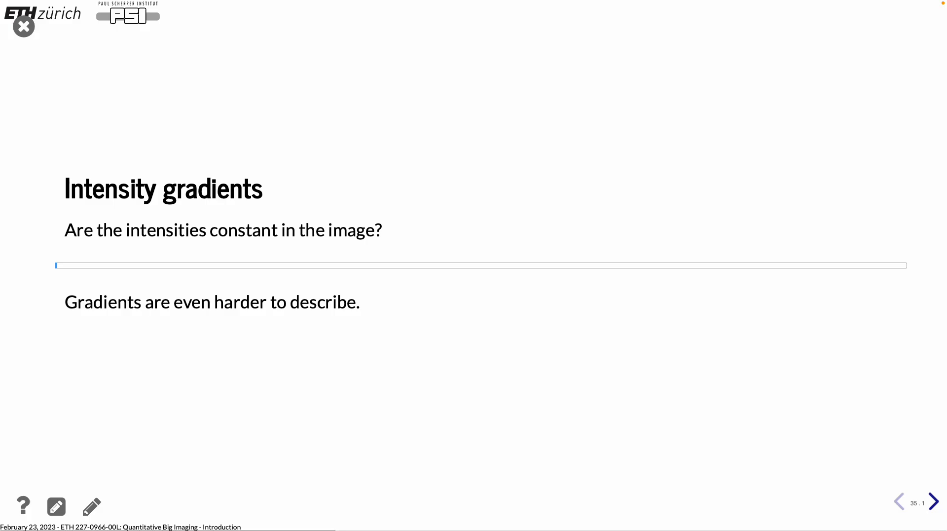
mouse_move(199, 262)
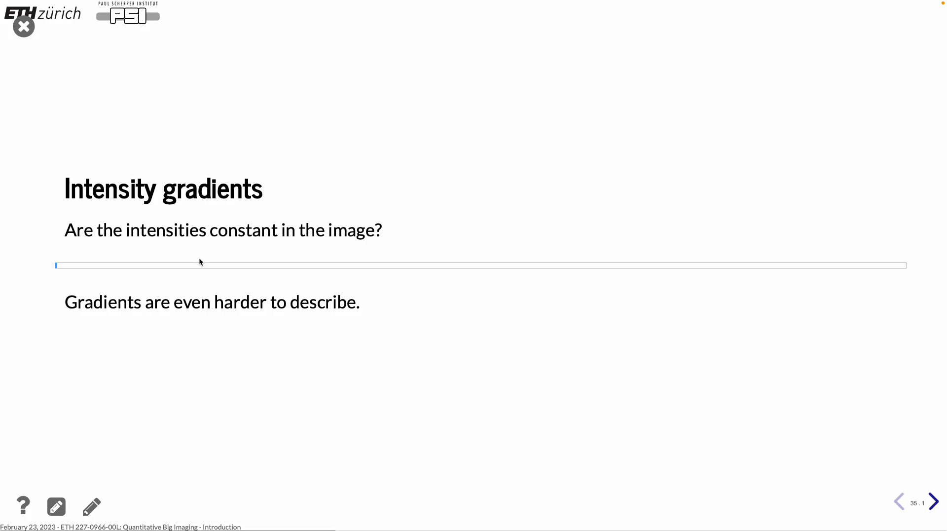
mouse_move(202, 266)
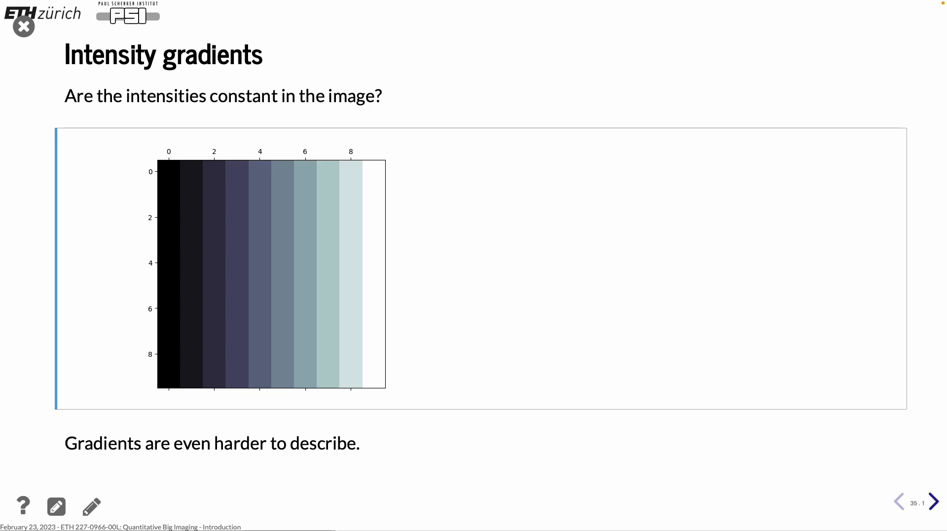
Step: Advance past the rendered gradient plot to 'Reproducibility vs. Repeatability'
left_click(936, 501)
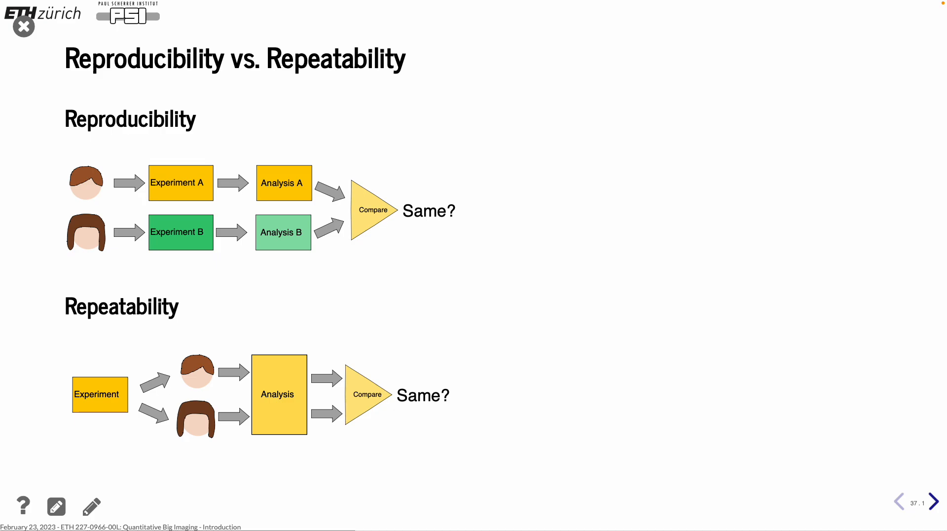
Step: Advance to the second 'Reproducibility vs. Repeatability' slide on why science struggles
left_click(936, 501)
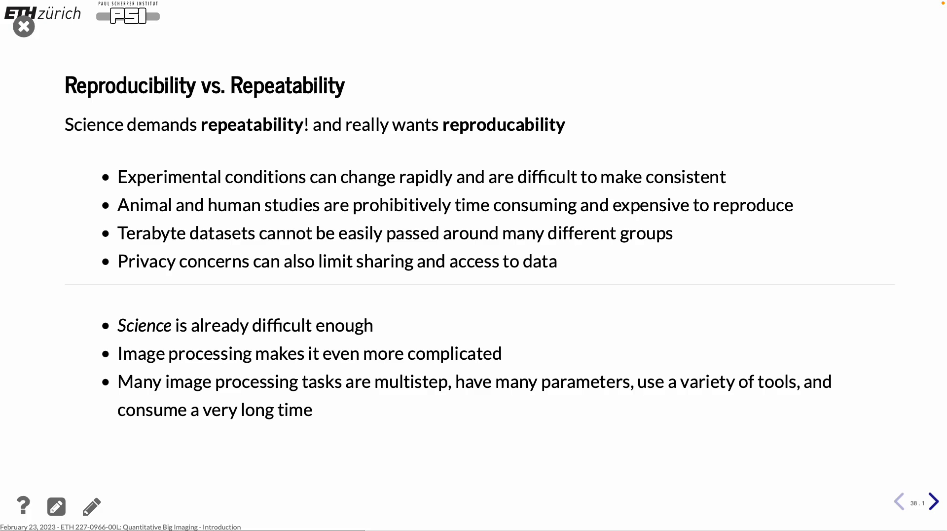
Step: Advance to 'How can we keep track of everything for ourselves and others?'
left_click(936, 502)
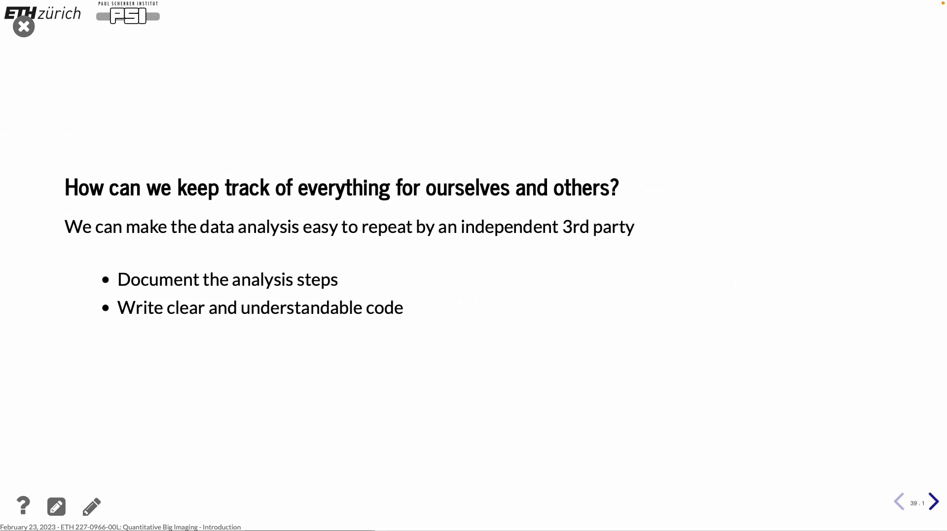